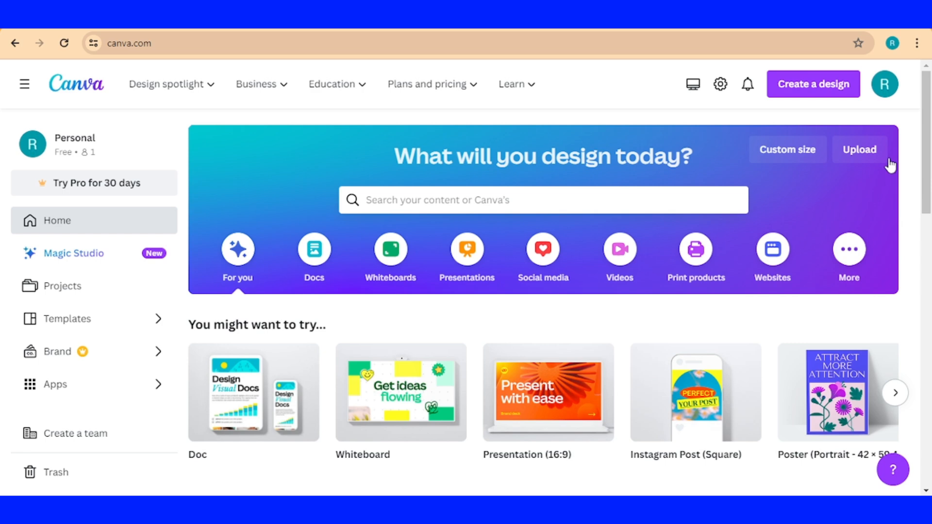
pyautogui.moveTo(818, 92)
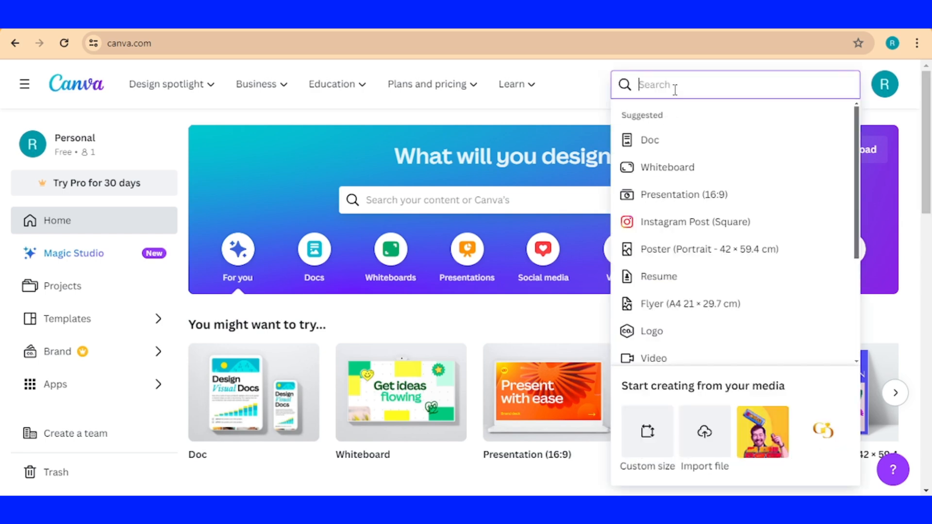
# - Search 'thumb' from the Canva home to start a YouTube Thumbnail design
pyautogui.write('thumb')
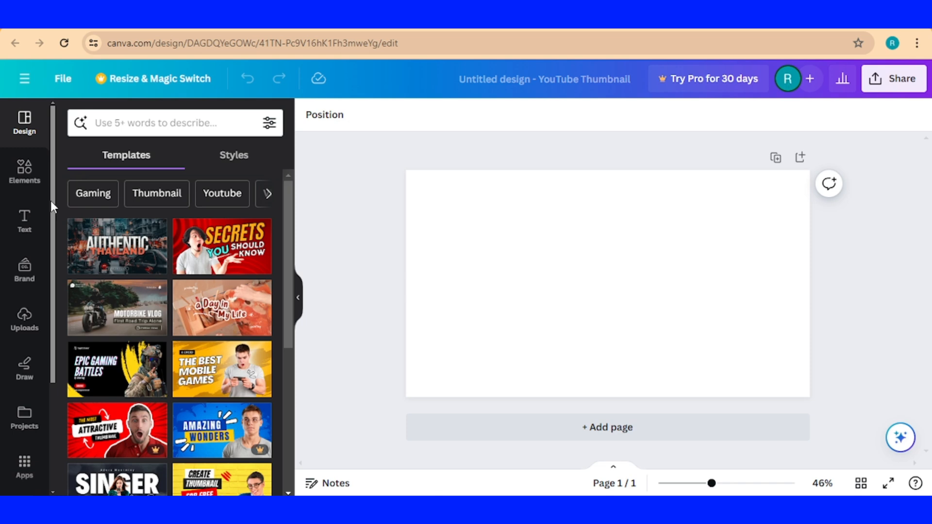
# - Add the Rose Gold Silk Fabric image from Elements as a colour reference
pyautogui.click(24, 173)
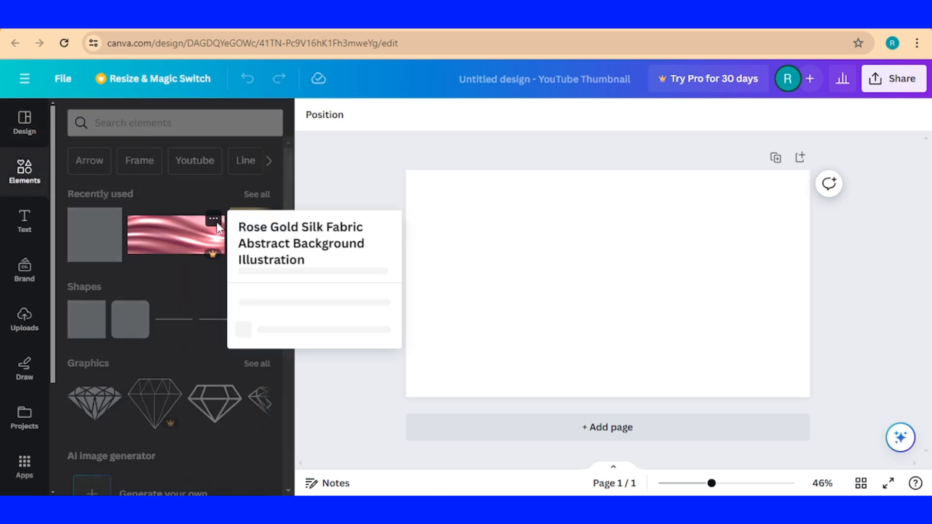
pyautogui.moveTo(190, 241)
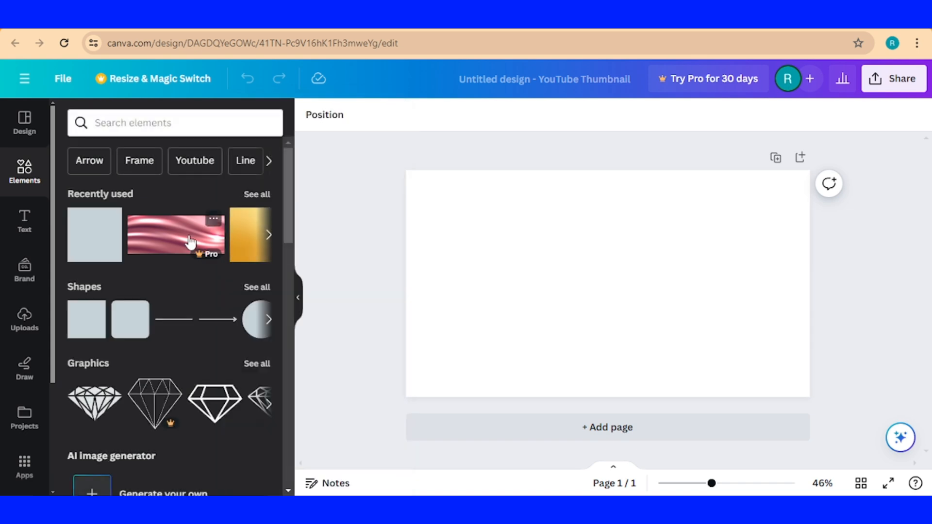
pyautogui.click(175, 234)
pyautogui.write('type')
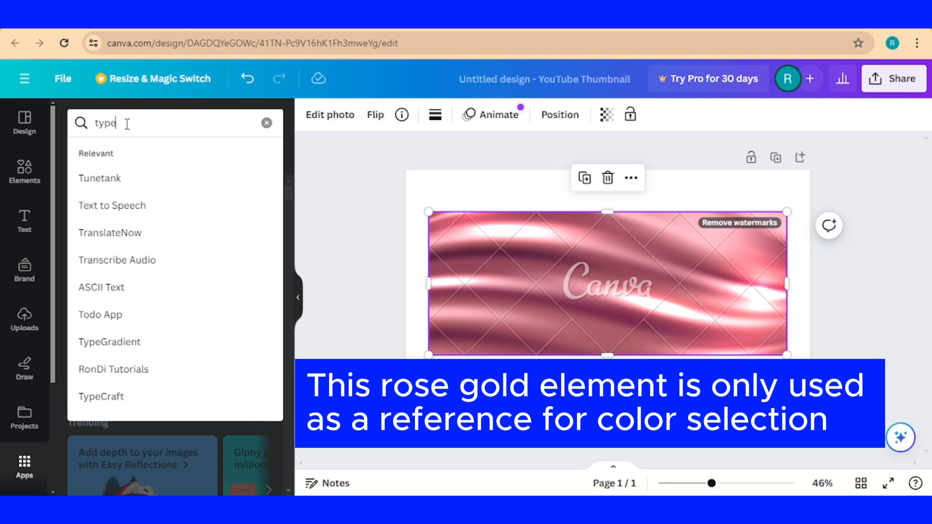
# - Launch the TypeGradient app and set its text font to Aboreto
pyautogui.click(109, 341)
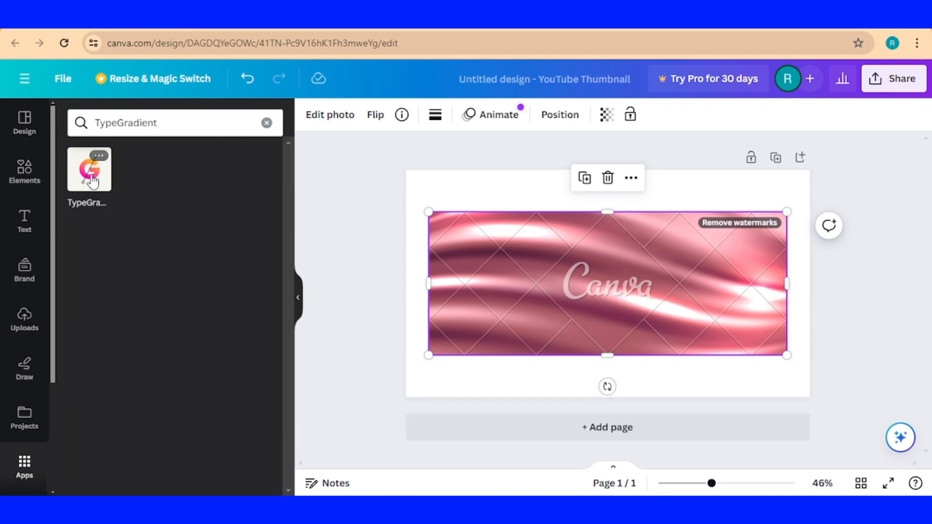
pyautogui.click(89, 171)
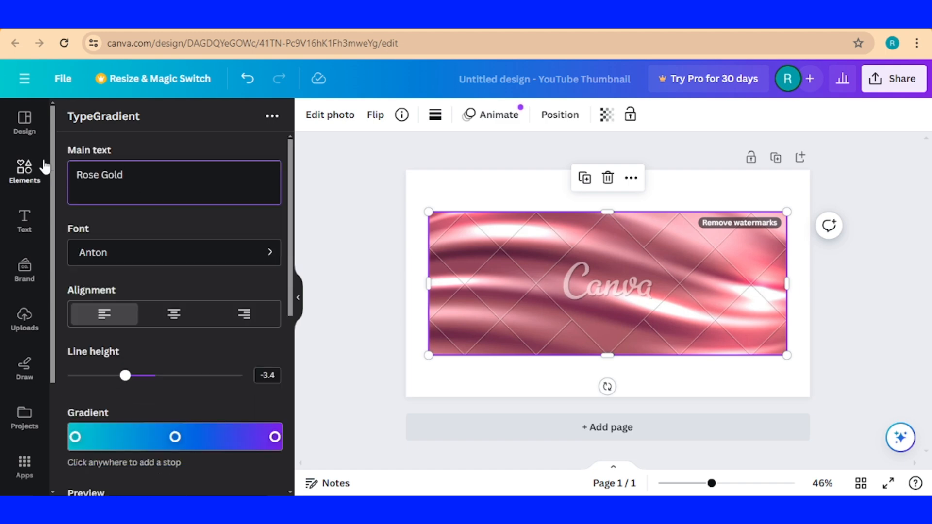
pyautogui.click(173, 252)
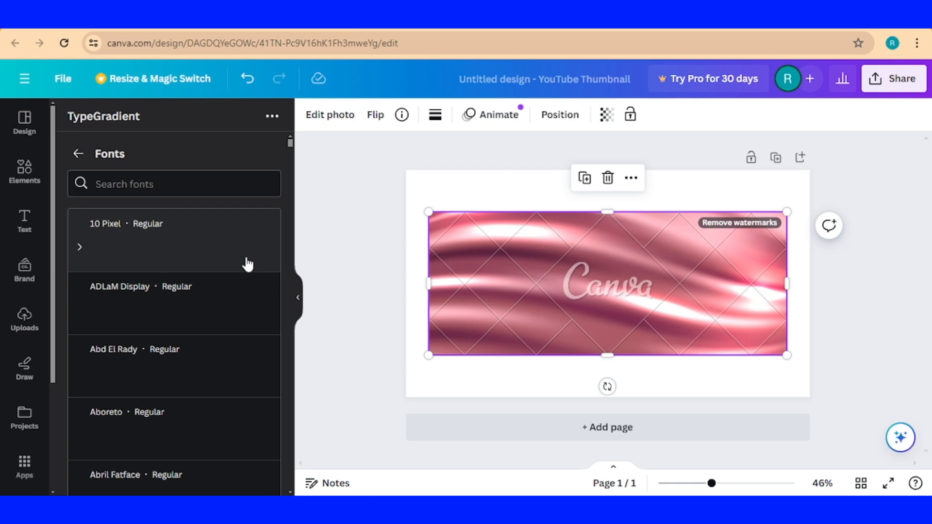
pyautogui.scroll(-3)
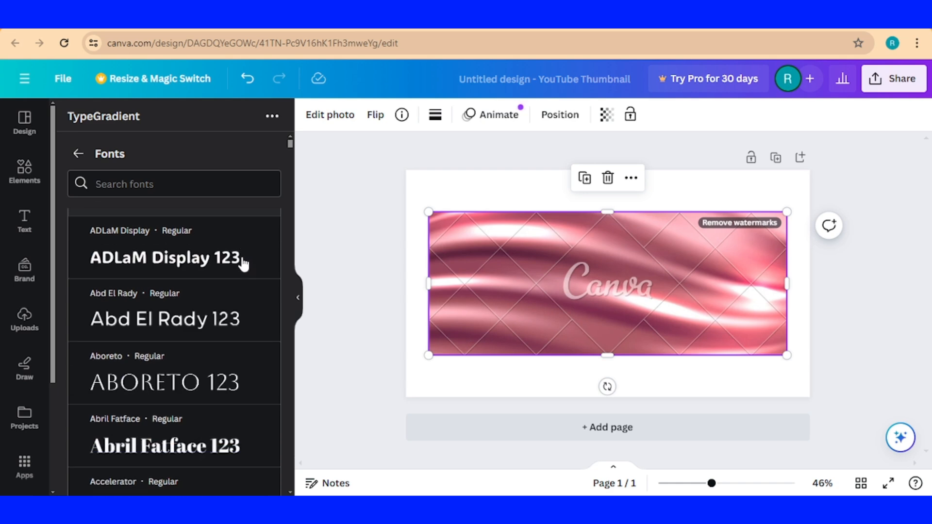
pyautogui.scroll(-3)
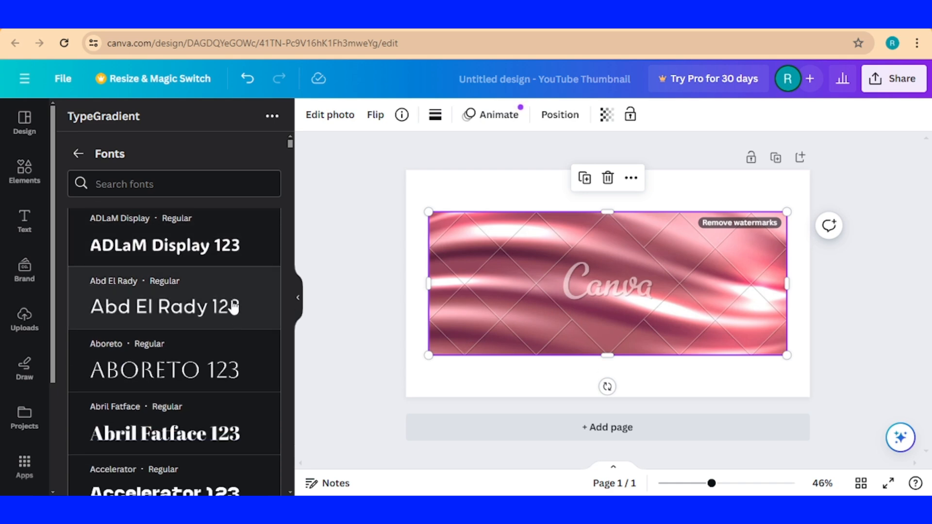
pyautogui.click(165, 370)
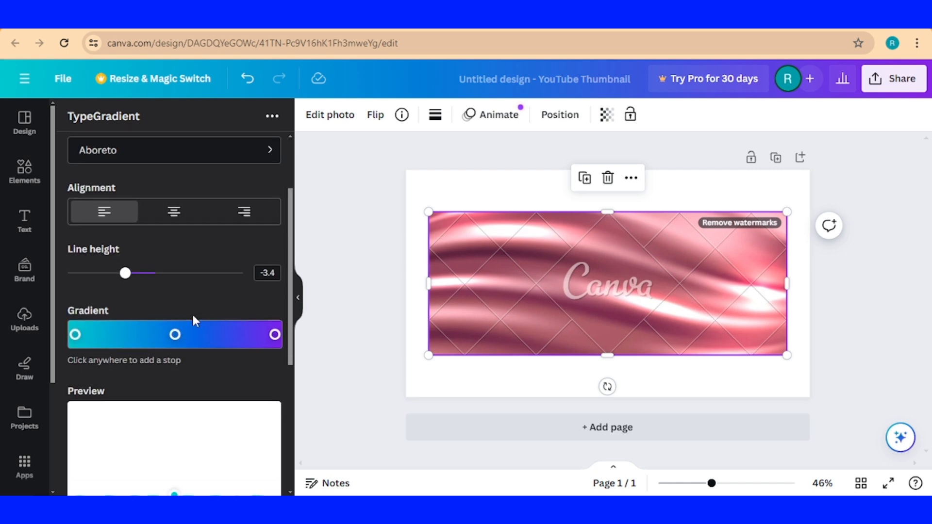
pyautogui.scroll(-3)
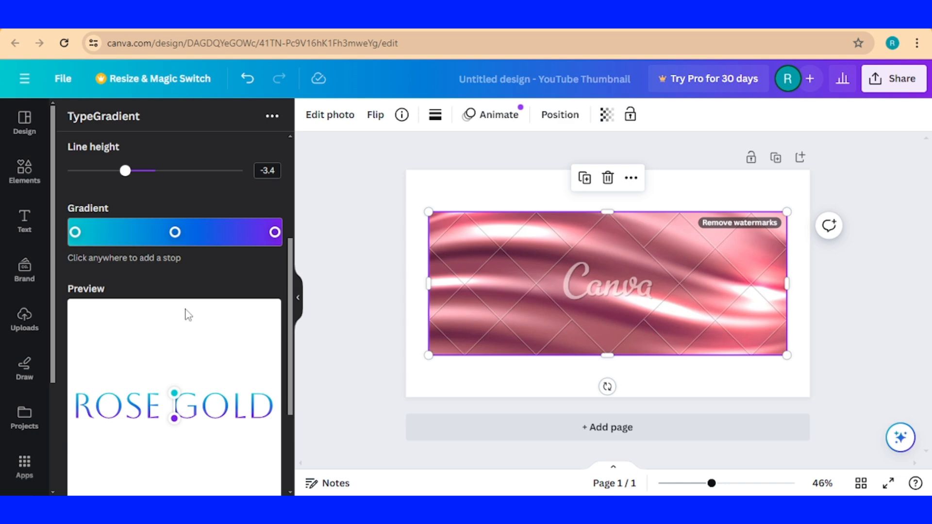
pyautogui.moveTo(242, 234)
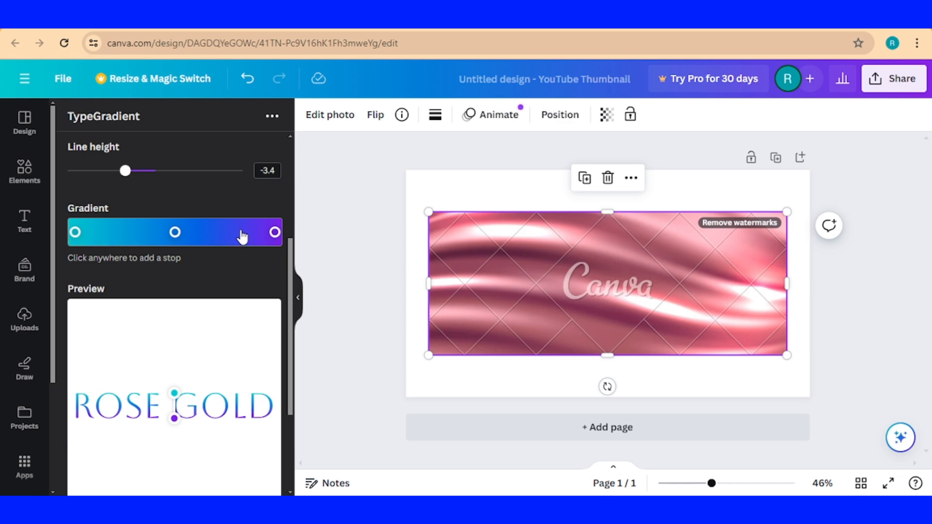
pyautogui.moveTo(504, 271)
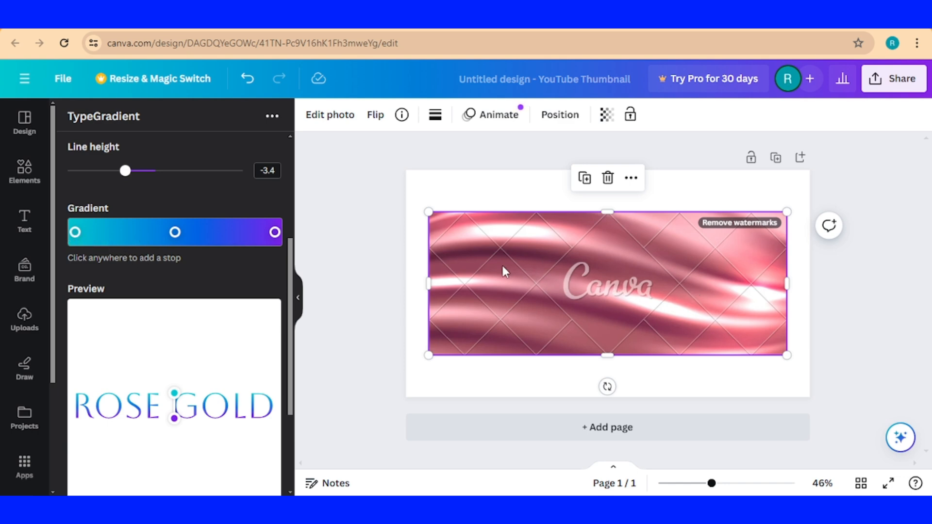
pyautogui.moveTo(115, 236)
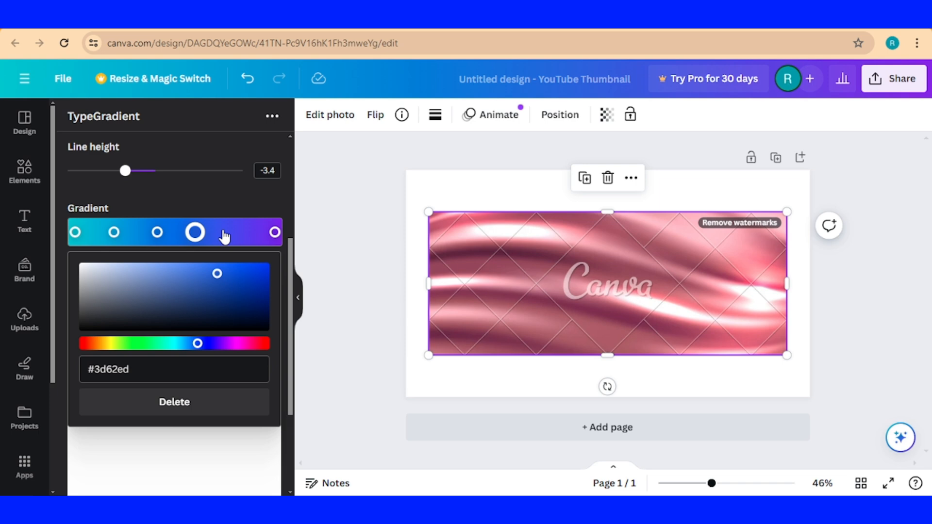
# - Add a gradient stop and colour the stops pink and dark rose
pyautogui.click(114, 232)
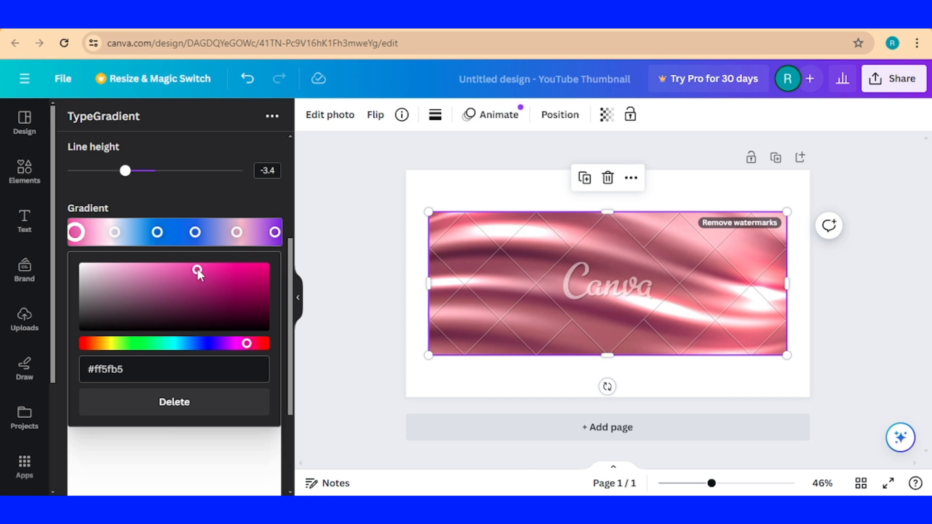
pyautogui.click(157, 232)
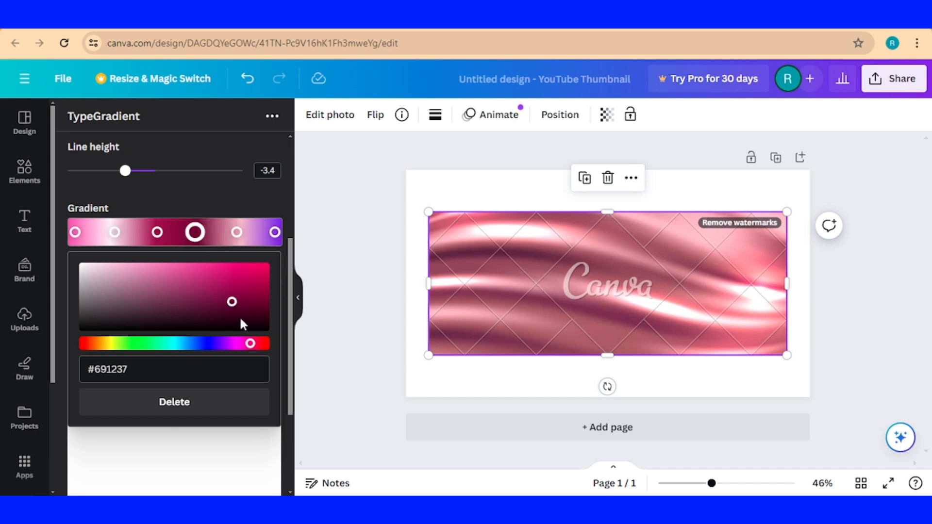
pyautogui.click(274, 232)
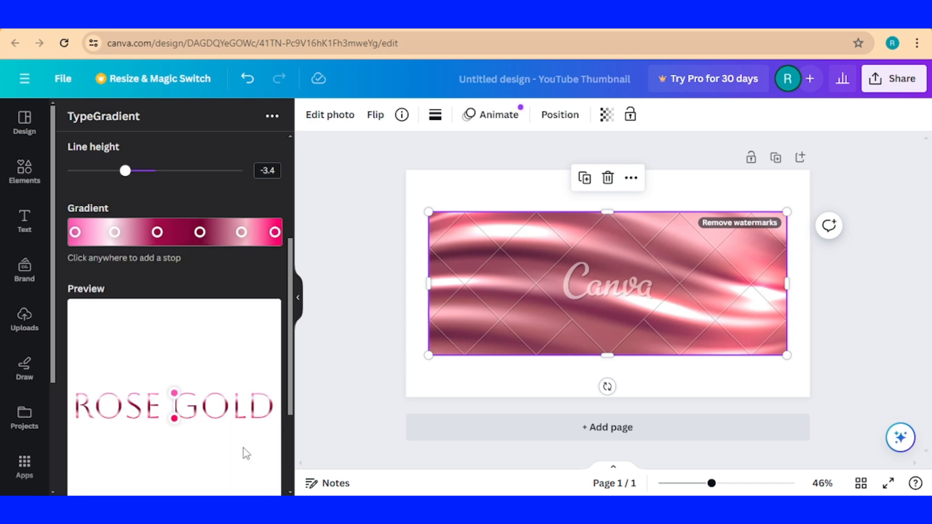
pyautogui.scroll(-3)
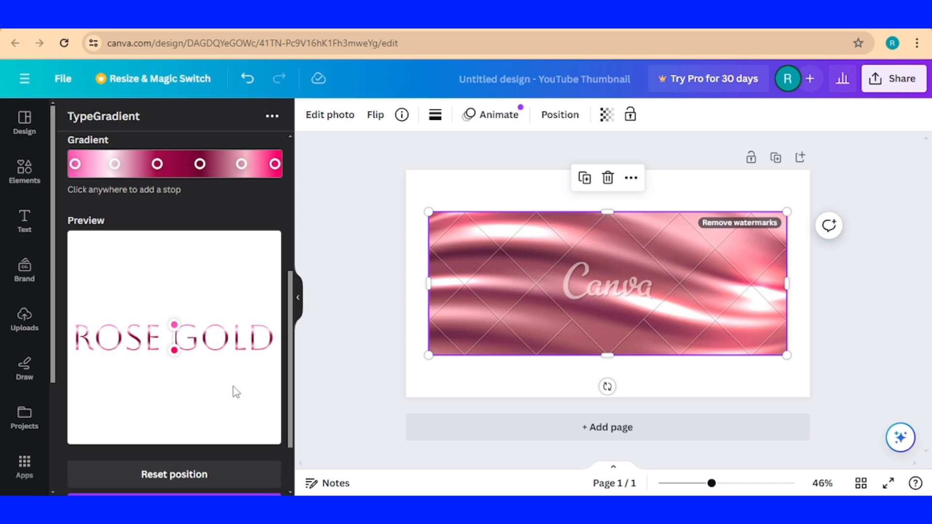
pyautogui.moveTo(186, 369)
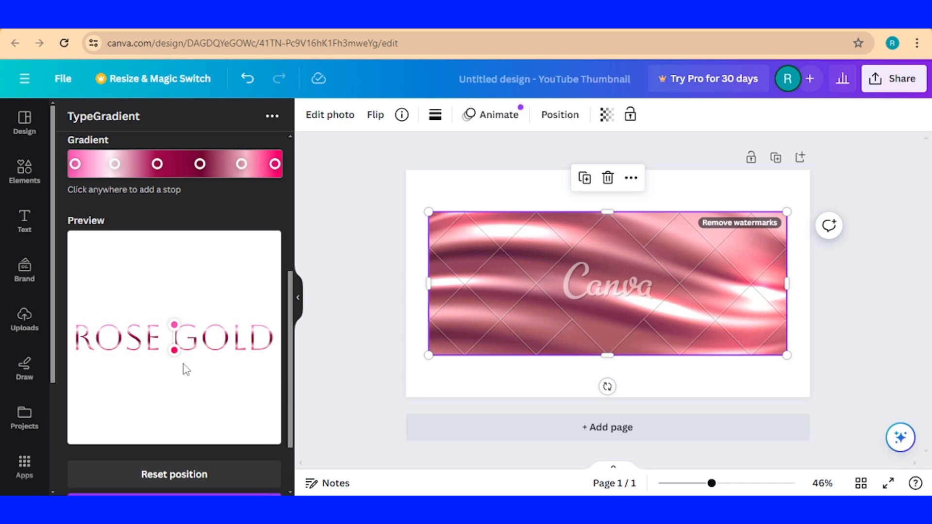
pyautogui.moveTo(174, 356)
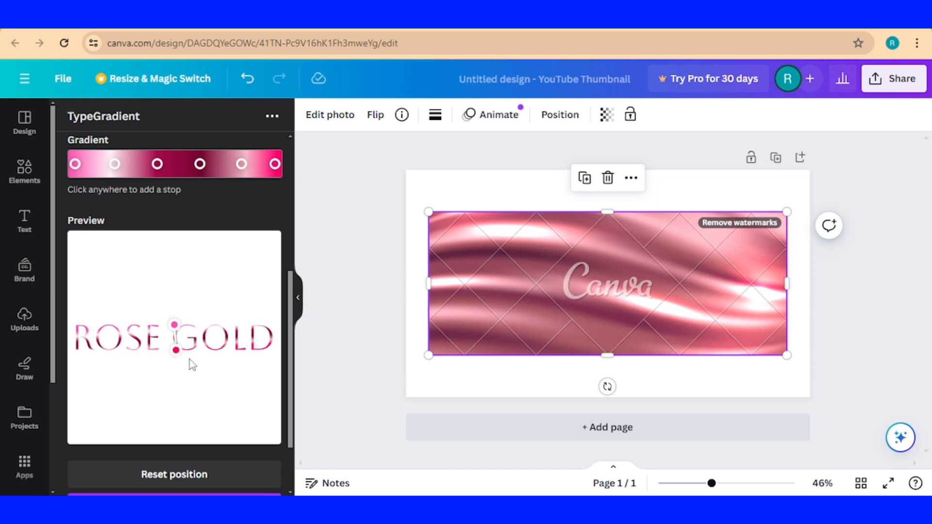
pyautogui.scroll(-3)
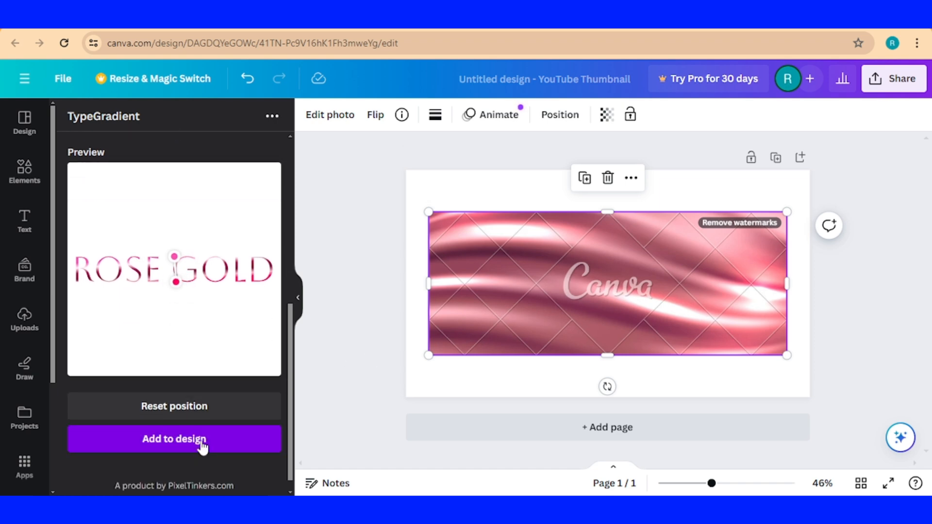
# - Place the gradient ROSE GOLD text on the page and make the background black
pyautogui.click(174, 439)
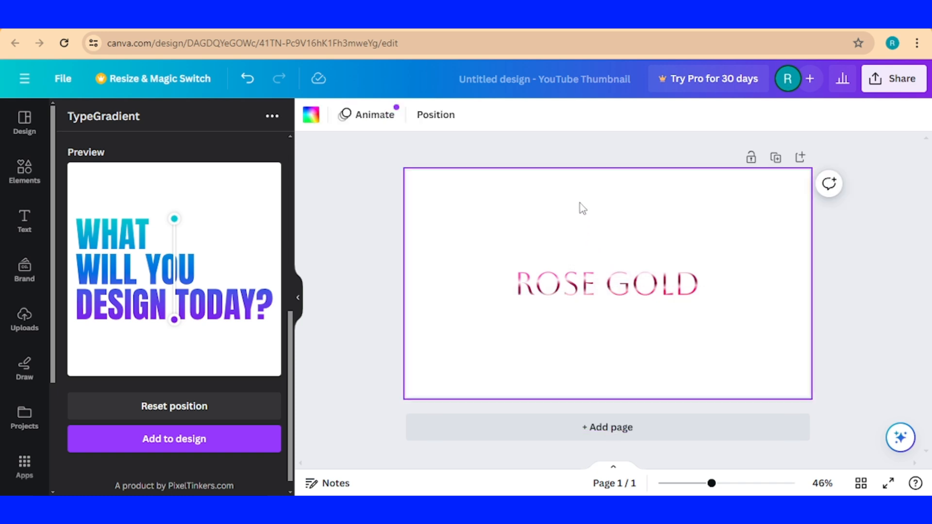
pyautogui.click(309, 115)
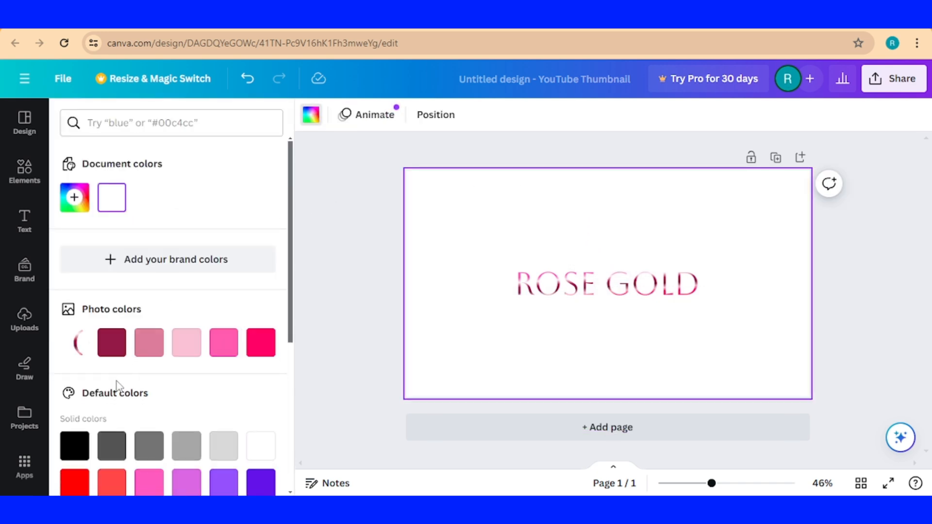
pyautogui.click(605, 283)
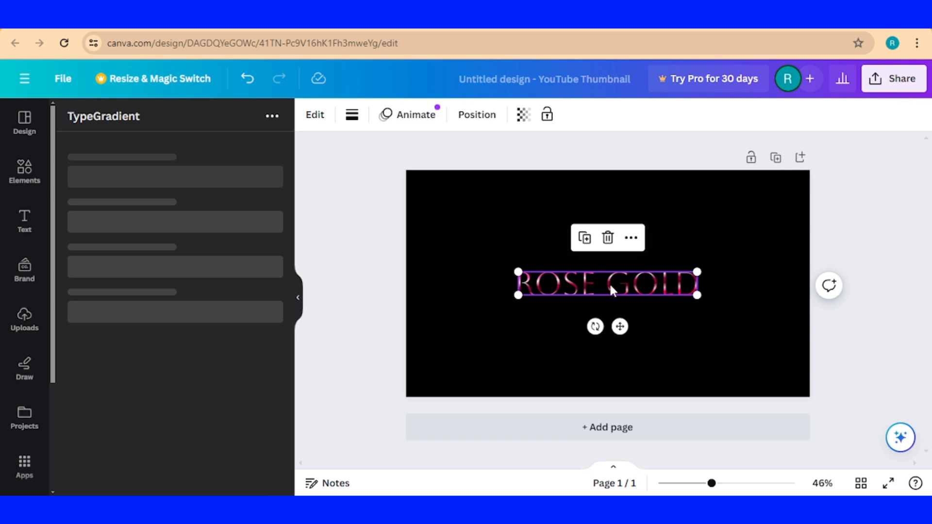